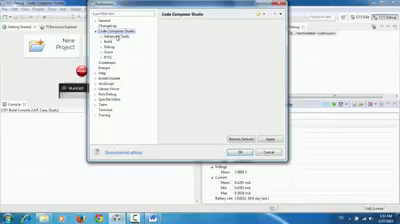
# In Preferences, select Advanced Tools and then its EnergyTrace Technology page
pyautogui.click(110, 48)
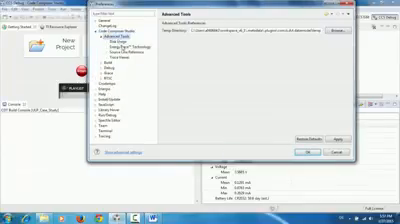
pyautogui.click(112, 51)
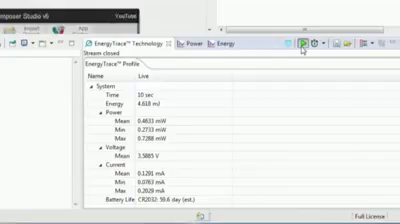
pyautogui.moveTo(303, 60)
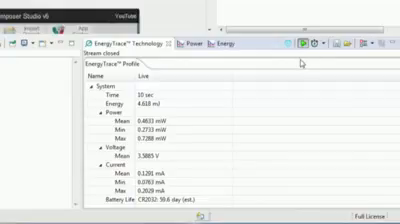